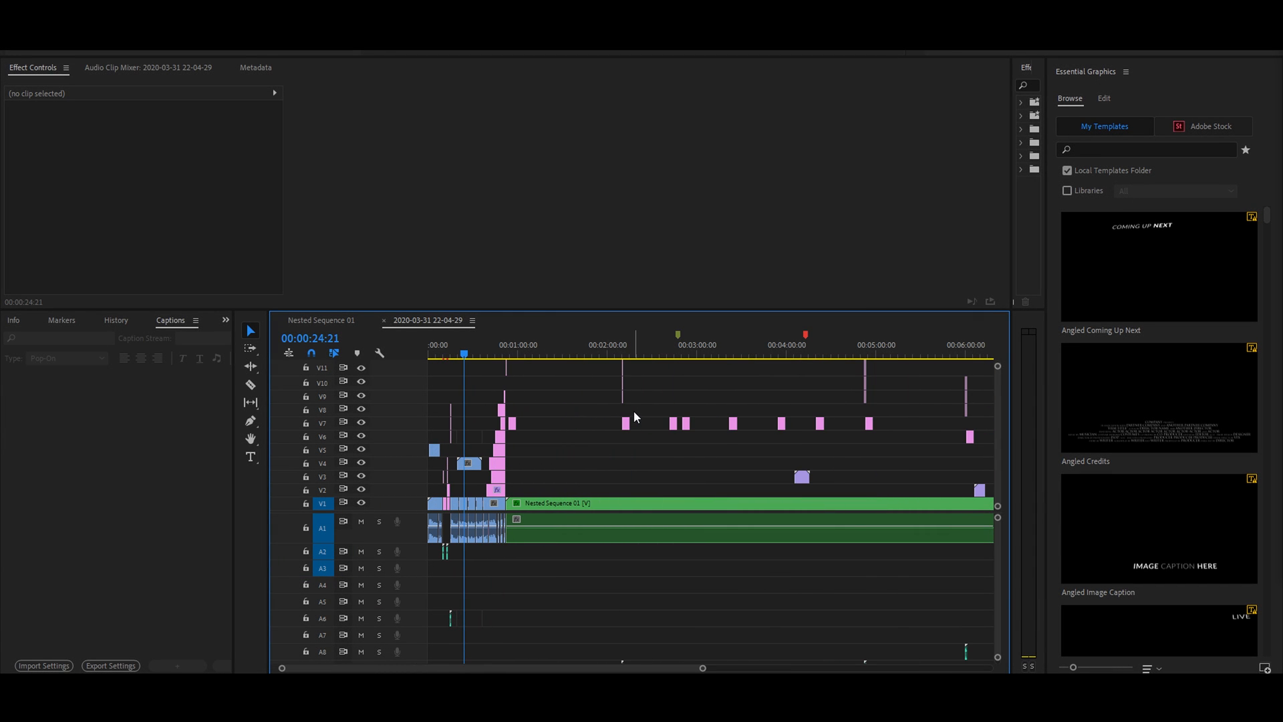
# Move the playhead to around the four-minute mark of the sequence
pyautogui.click(806, 355)
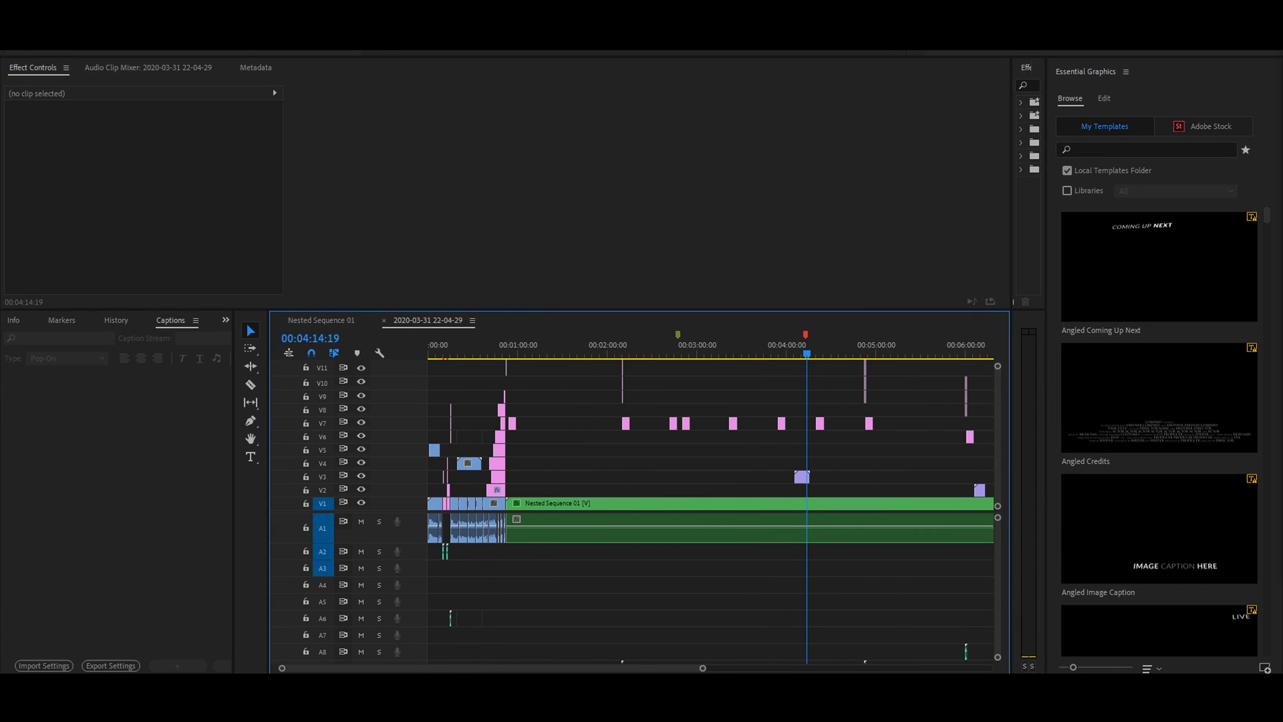
pyautogui.hscroll(3)
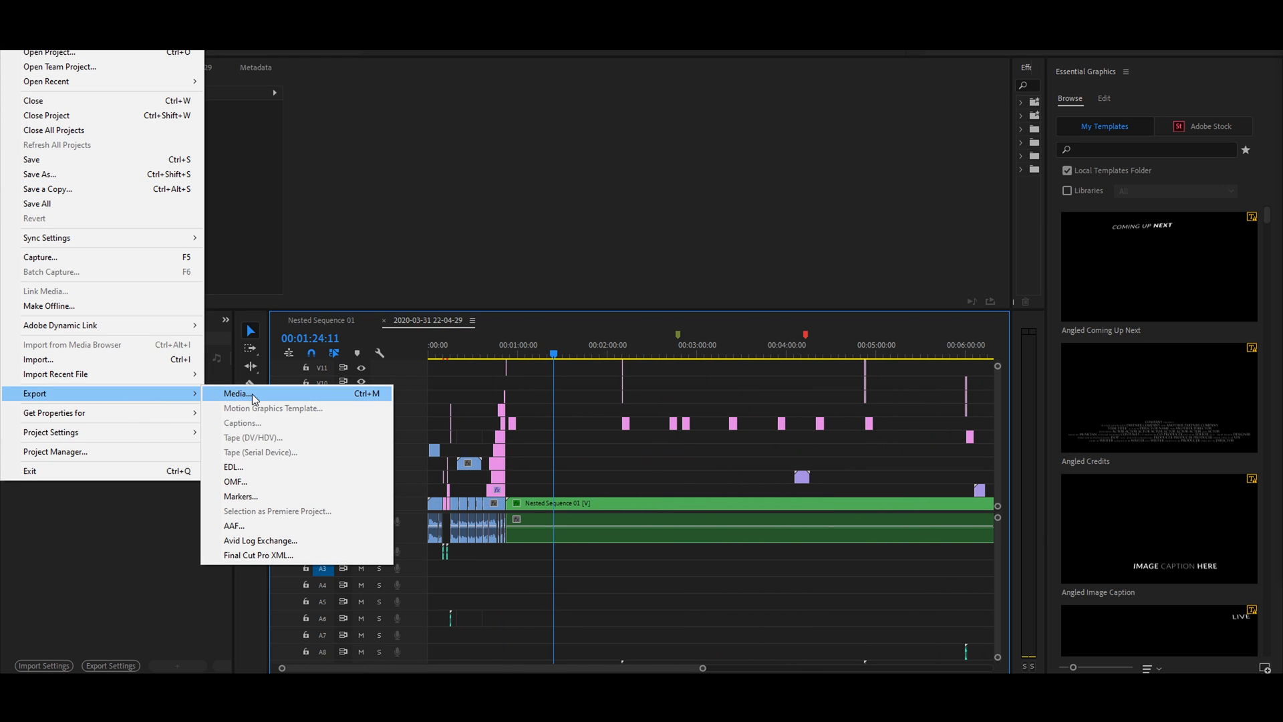
# Export the sequence as H.264 with the Match Source preset, which stalls at 0%
pyautogui.click(235, 393)
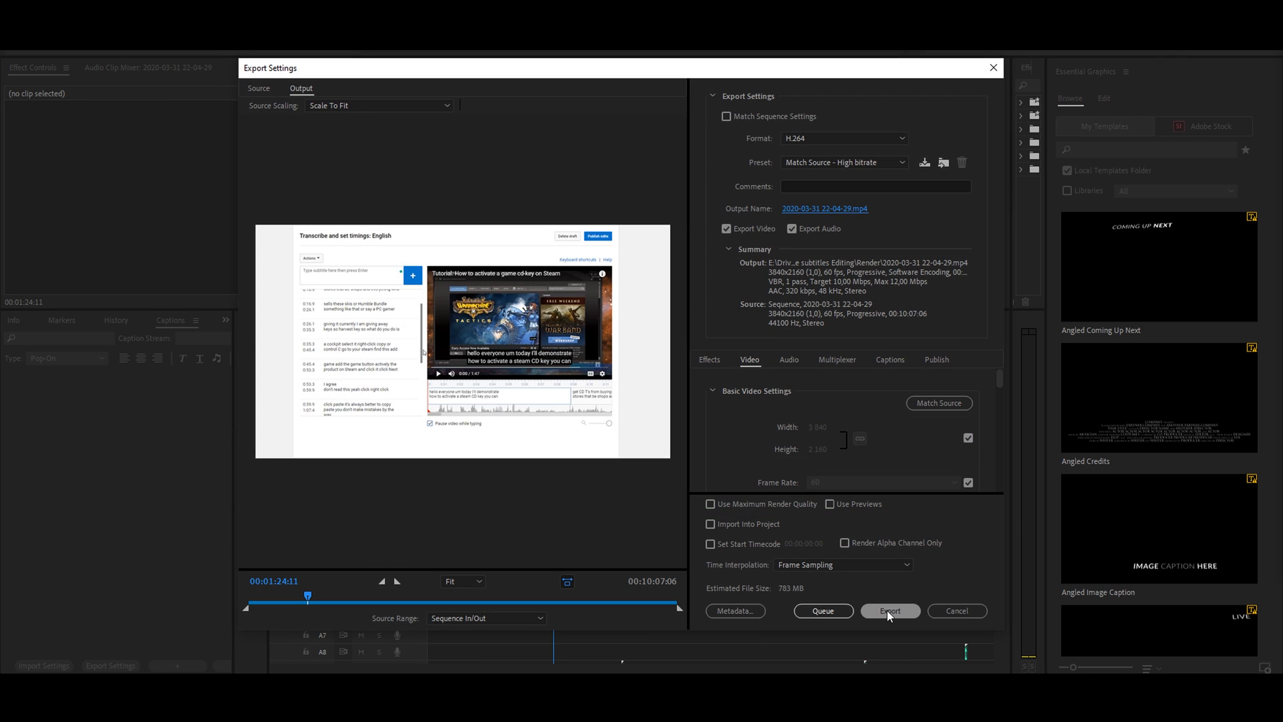
pyautogui.click(891, 611)
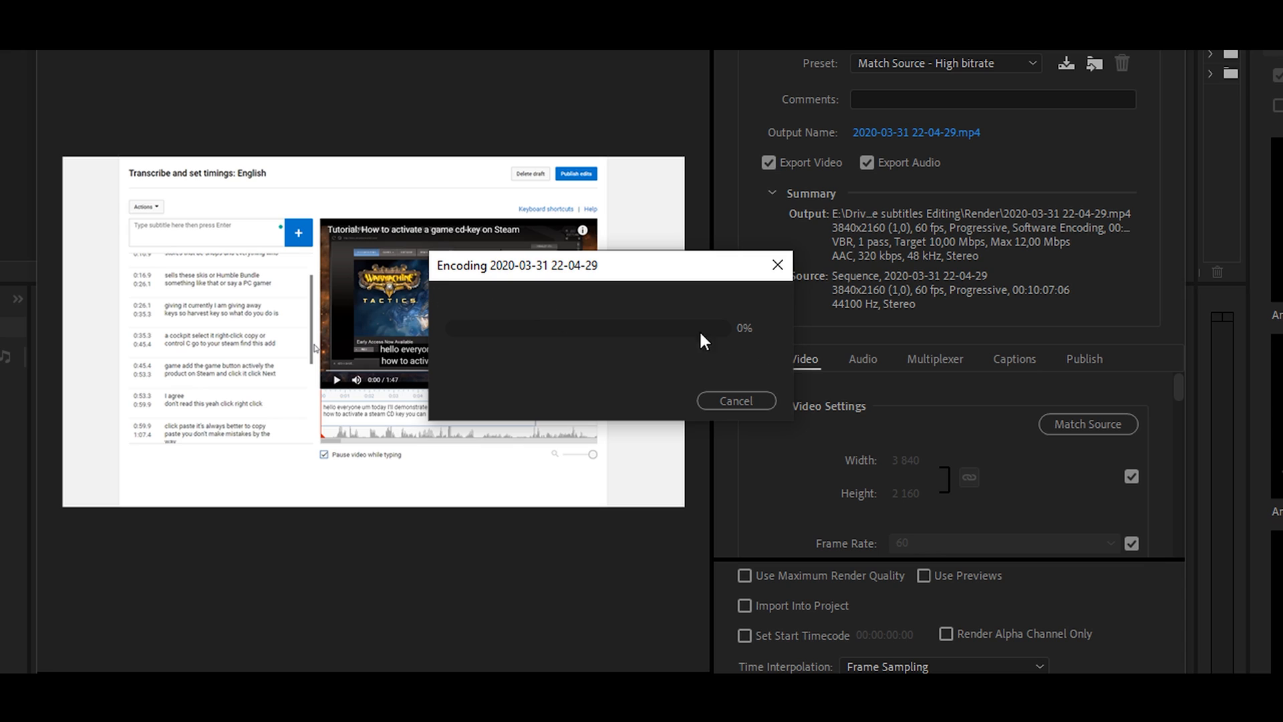
pyautogui.moveTo(620, 363)
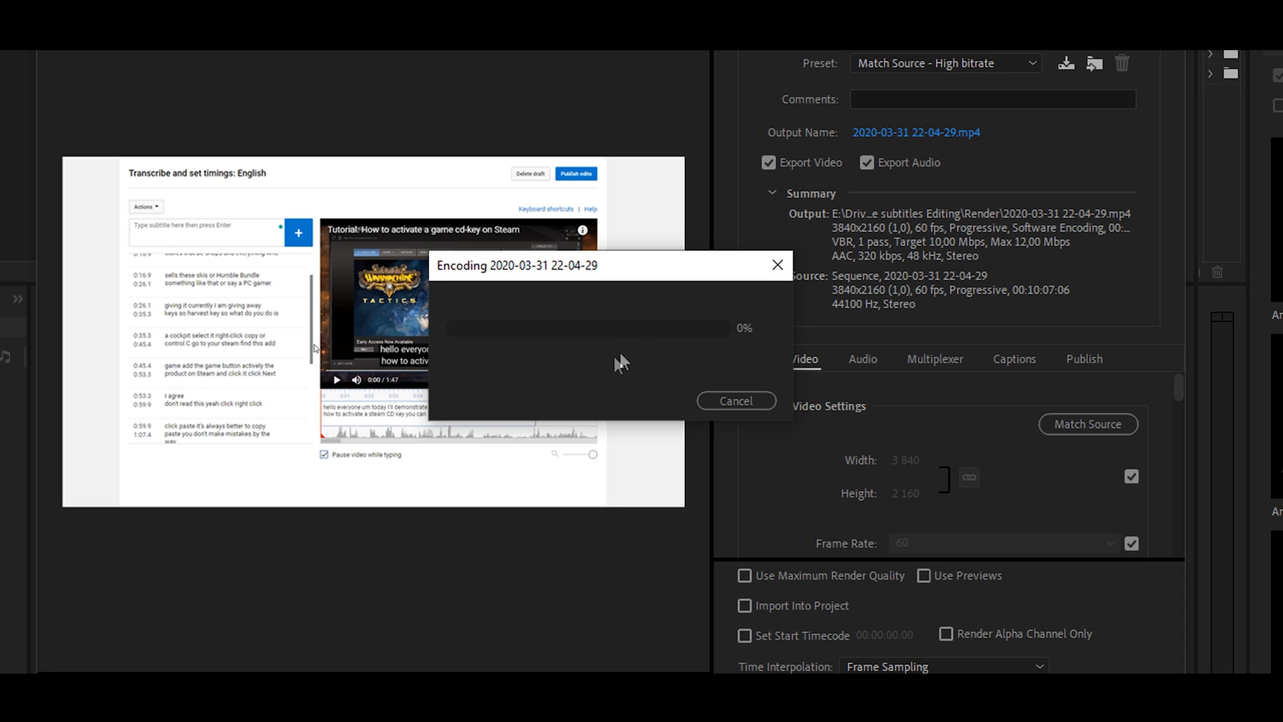
pyautogui.moveTo(617, 381)
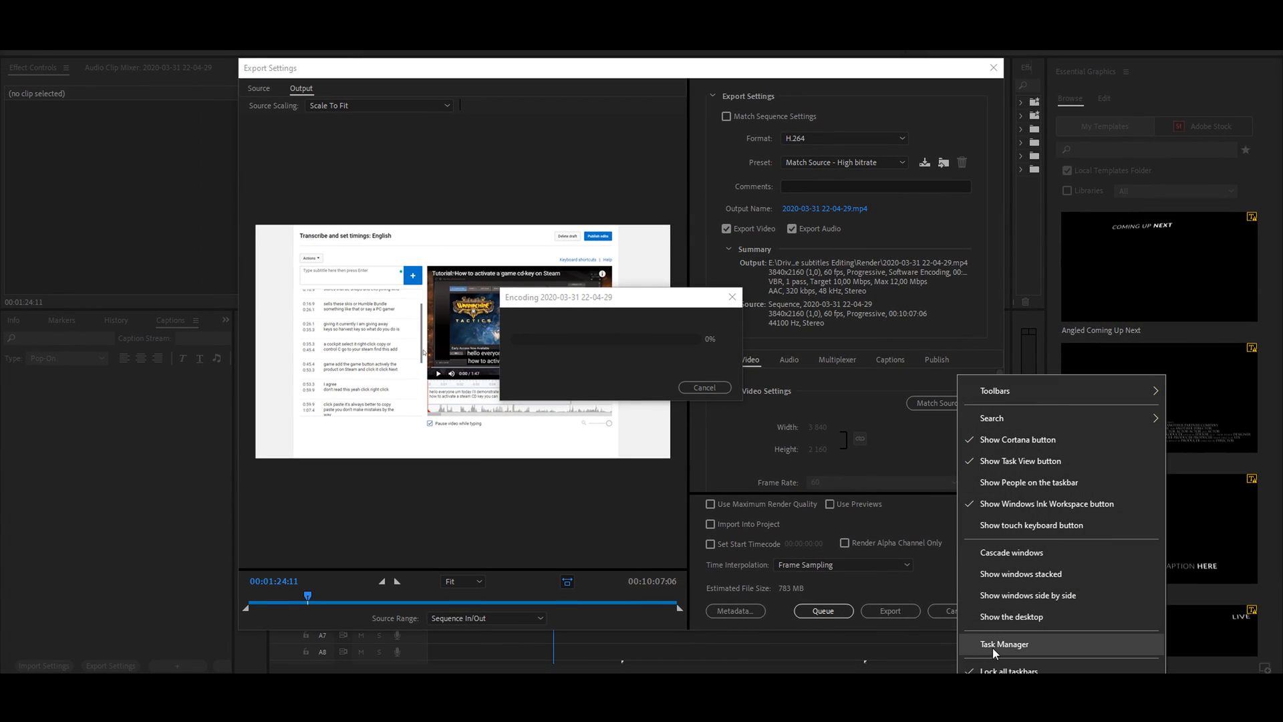
# In Task Manager, expand the not-responding Premiere Pro 2020 process and bring up its End task menu
pyautogui.click(1004, 644)
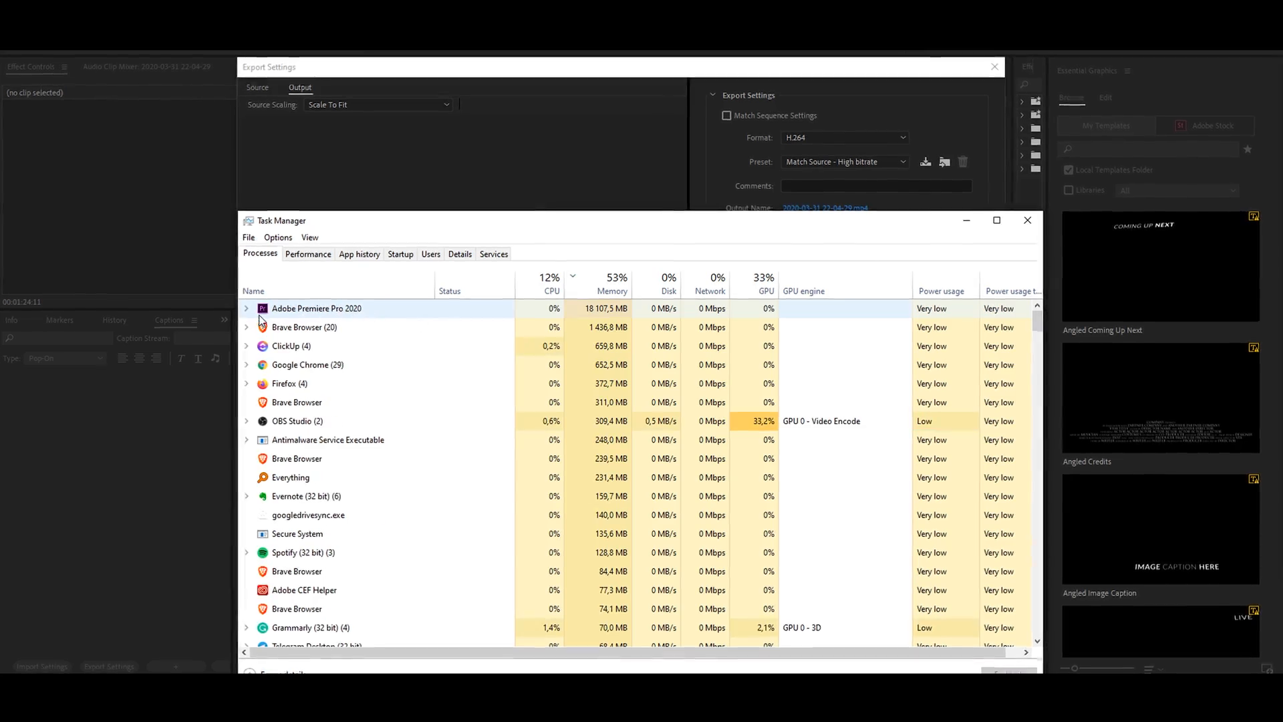
pyautogui.click(246, 309)
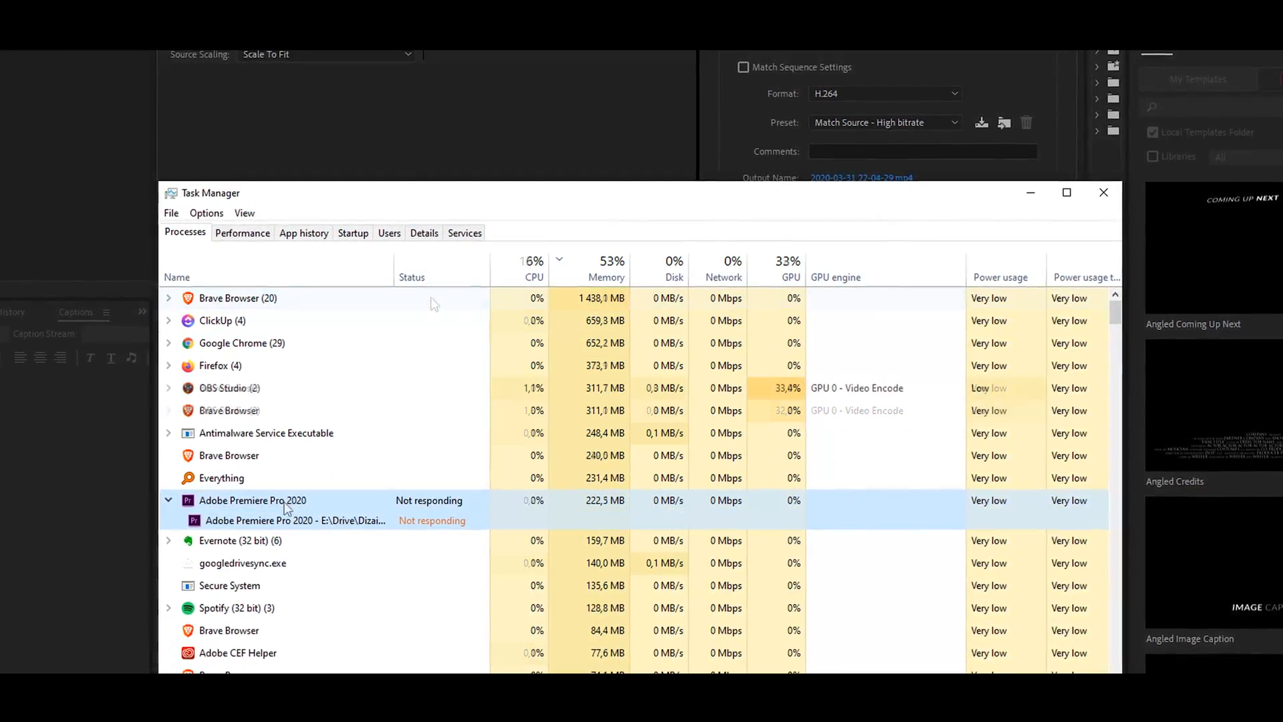
pyautogui.rightClick(284, 518)
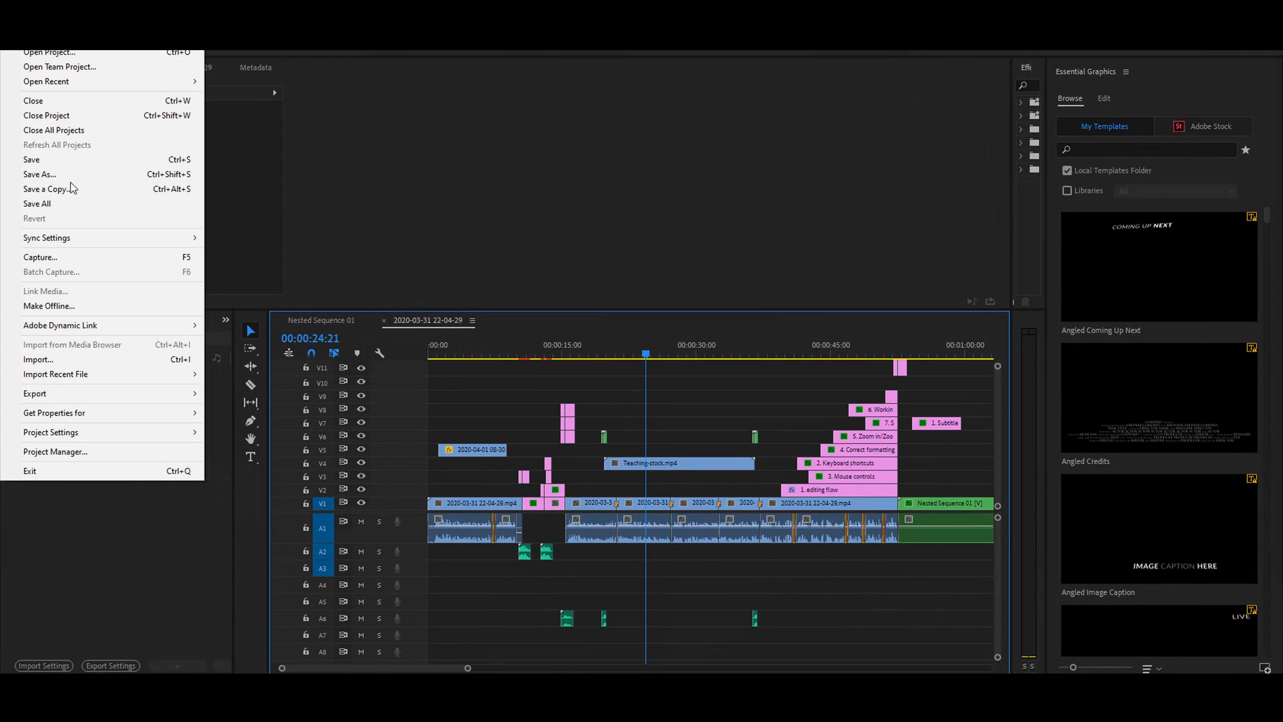
# Open the project copy without markers from the recent files list
pyautogui.click(41, 173)
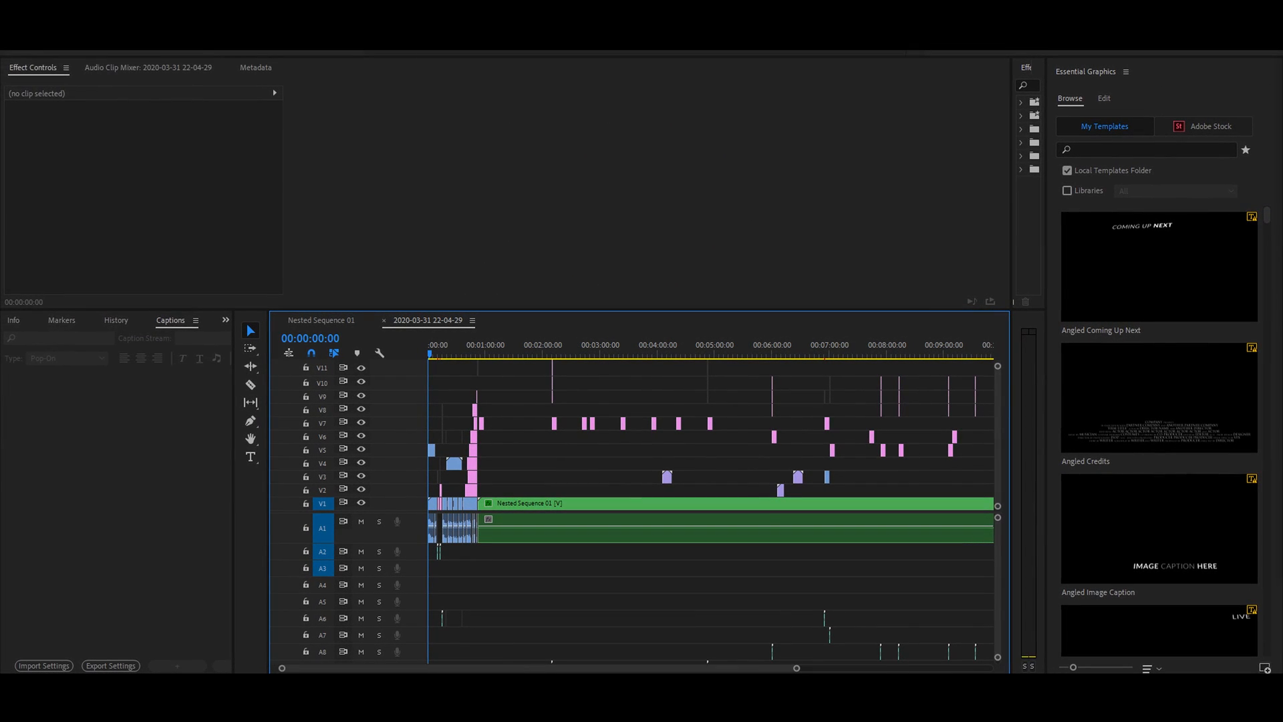
# Export with the YouTube 2160p 4K Ultra HD preset and maximum render quality as 'Render v1.mp4'
pyautogui.click(20, 20)
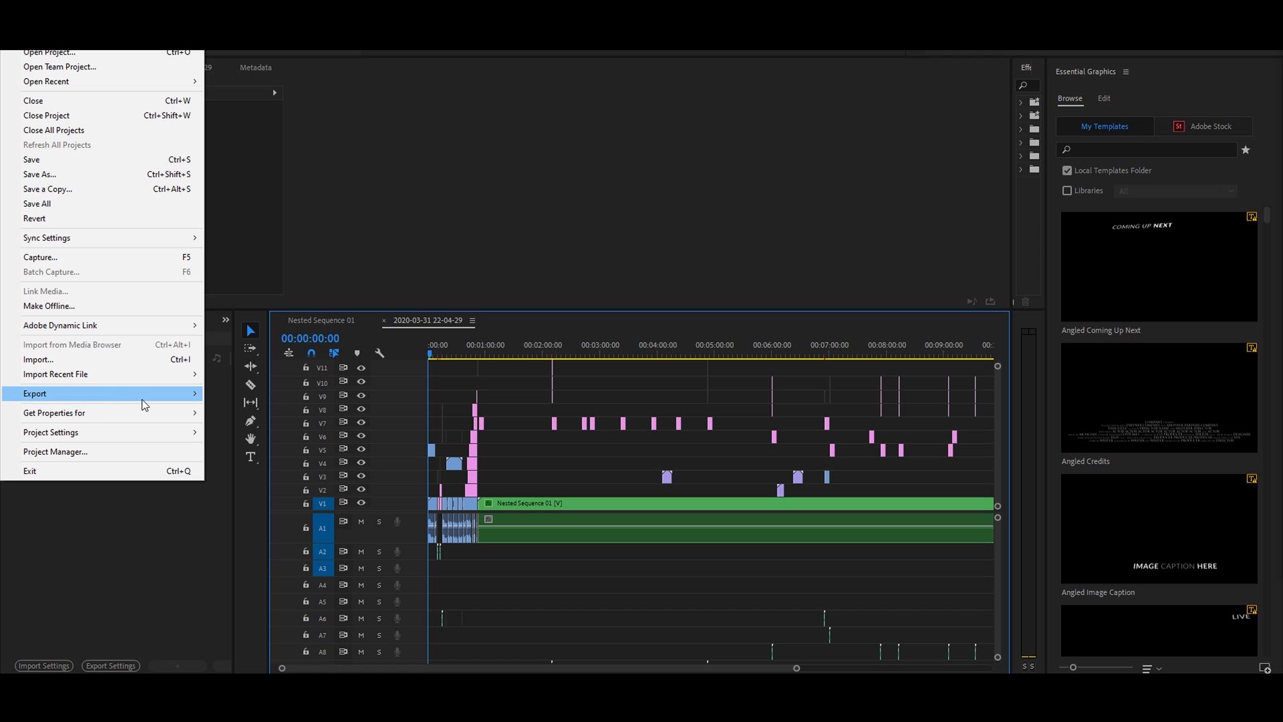
pyautogui.click(32, 394)
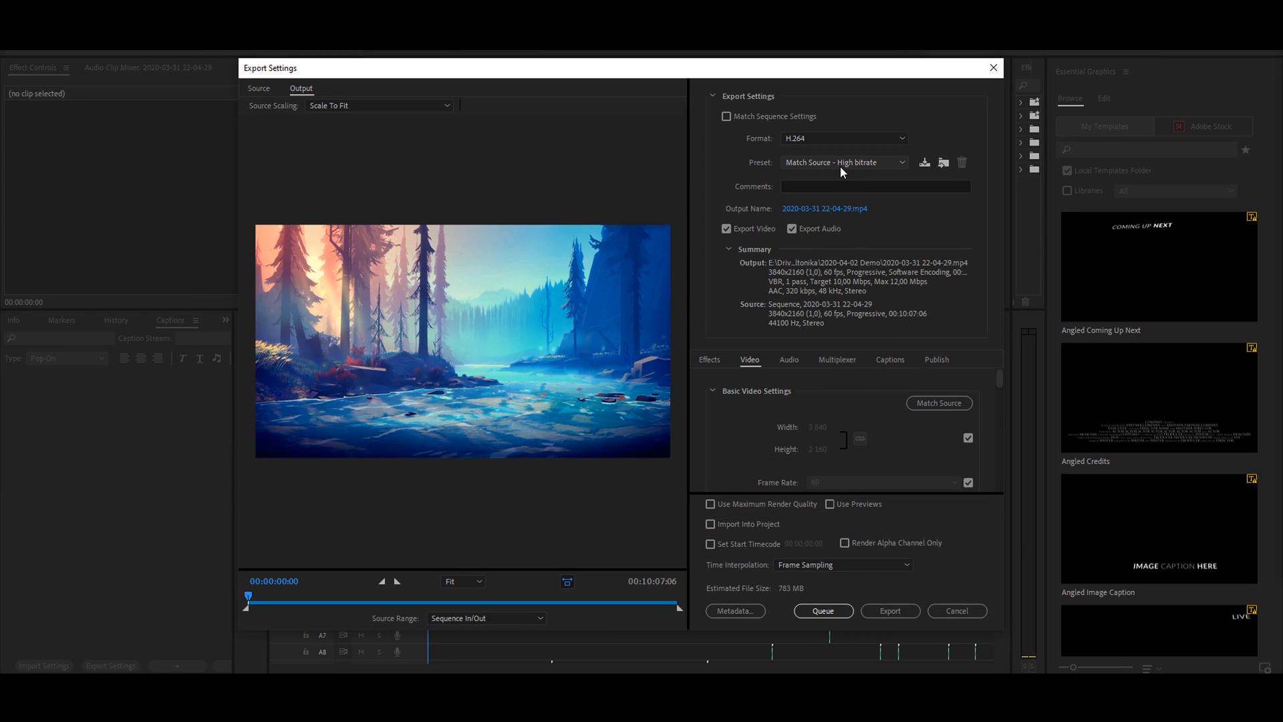
pyautogui.click(844, 162)
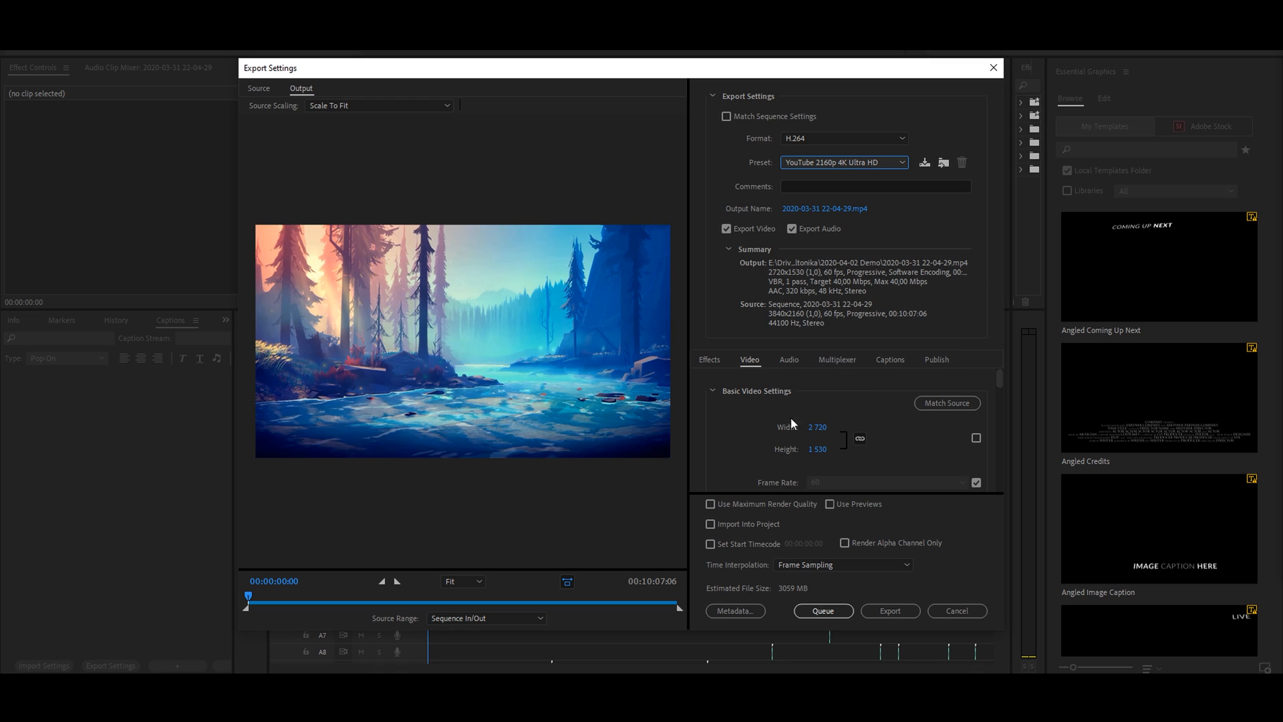
pyautogui.click(710, 504)
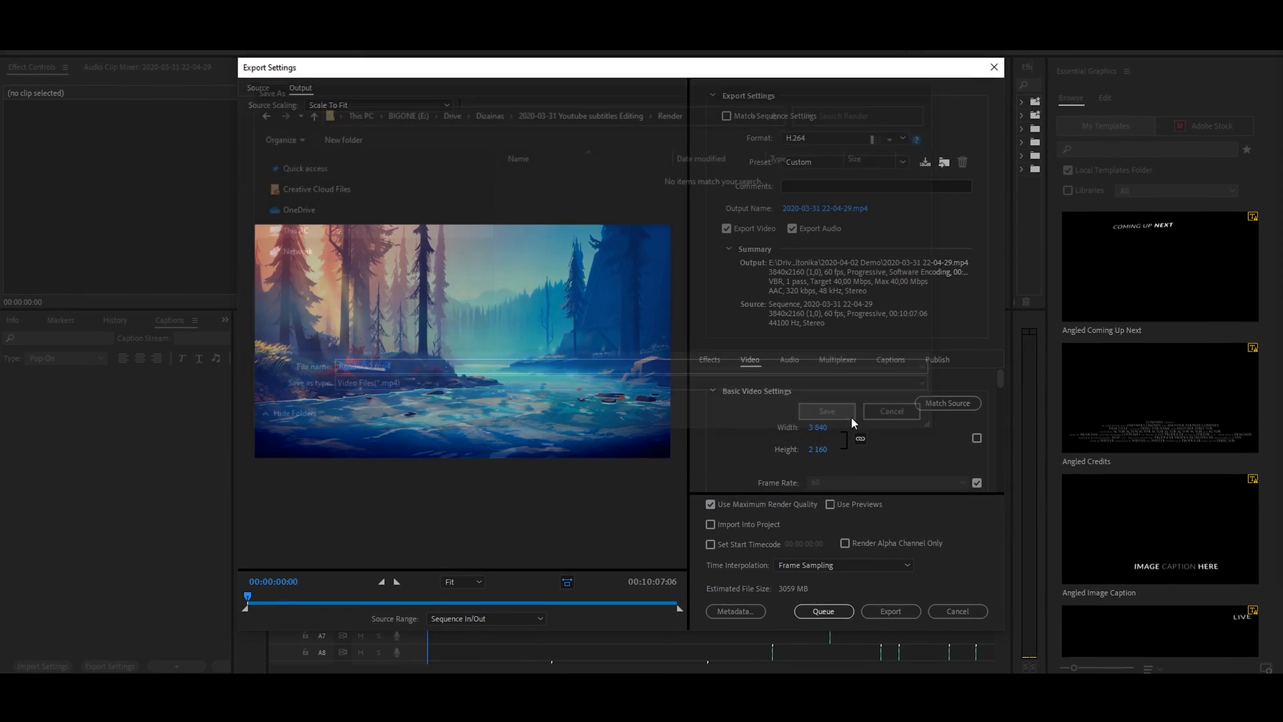
pyautogui.click(891, 611)
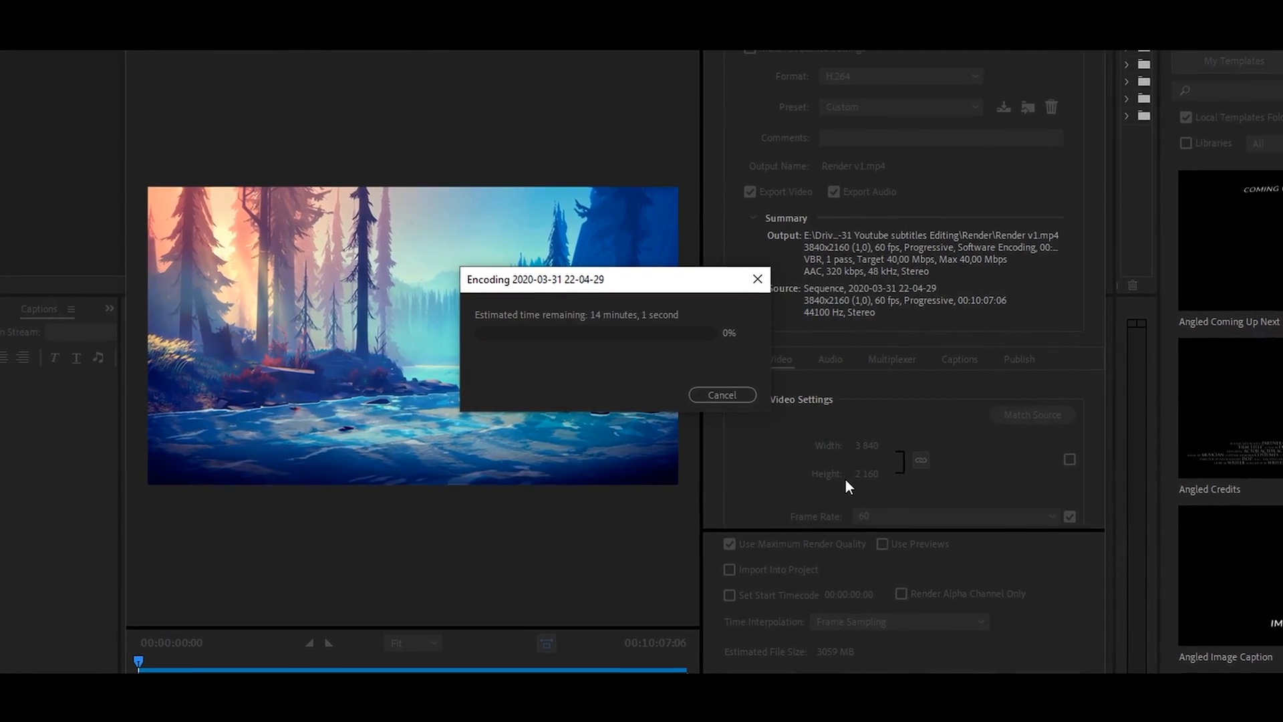